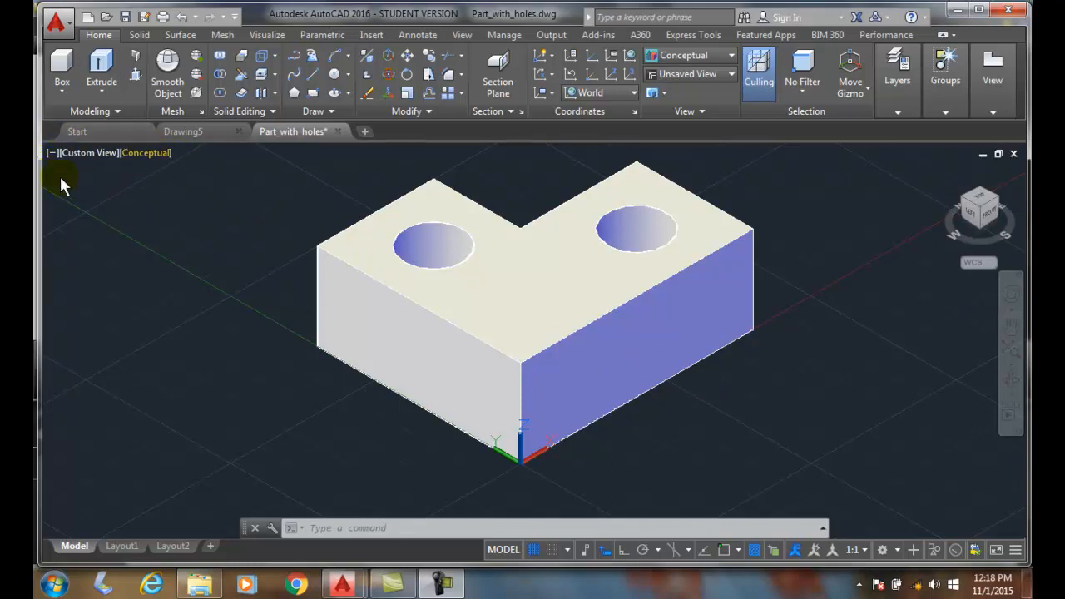
mouse_move(242, 353)
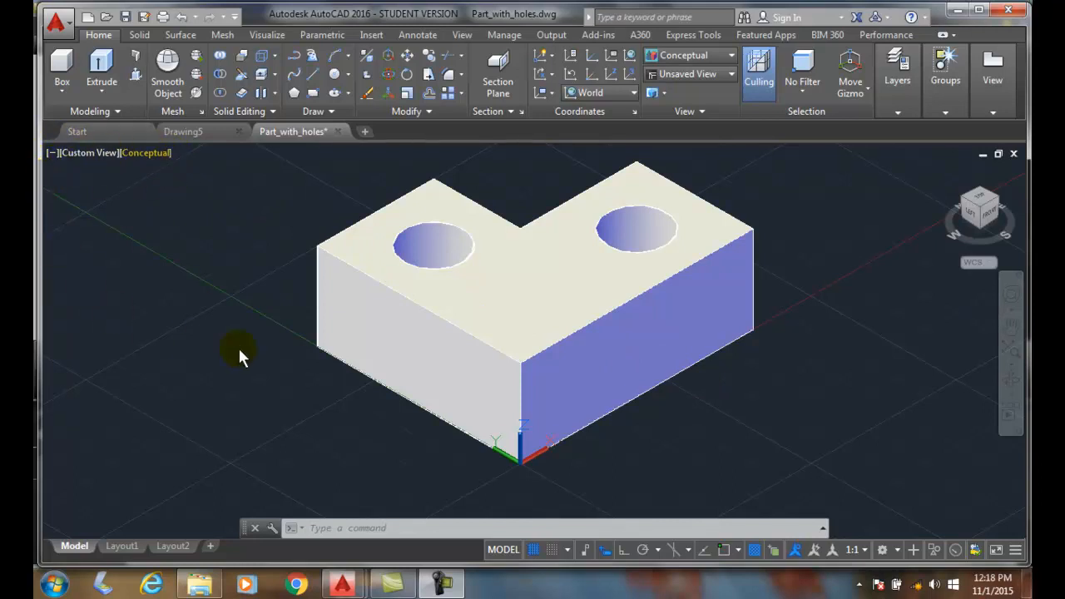
mouse_move(175, 253)
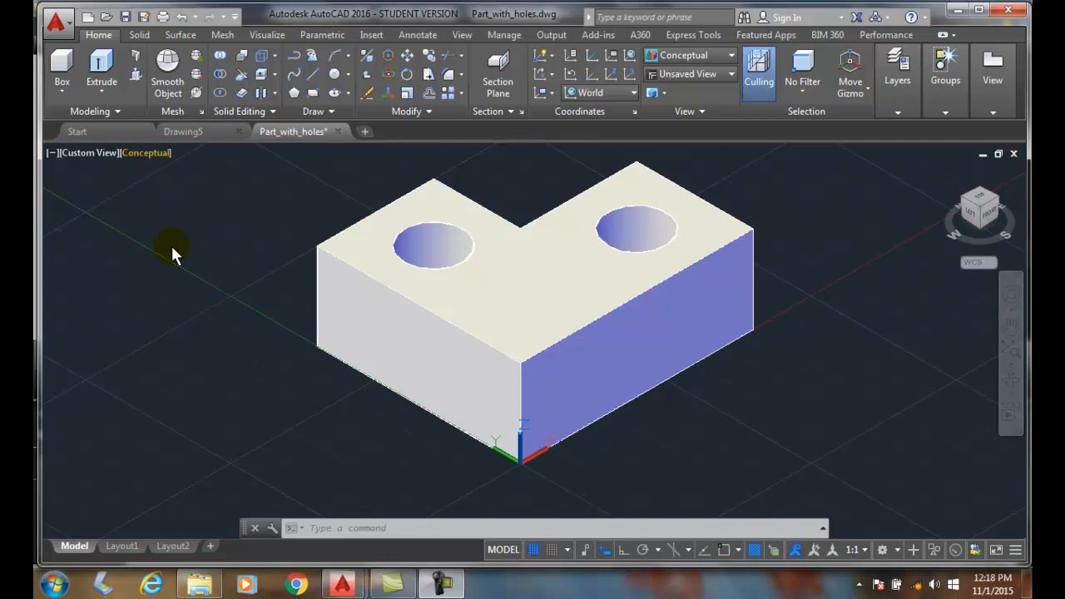
mouse_move(208, 250)
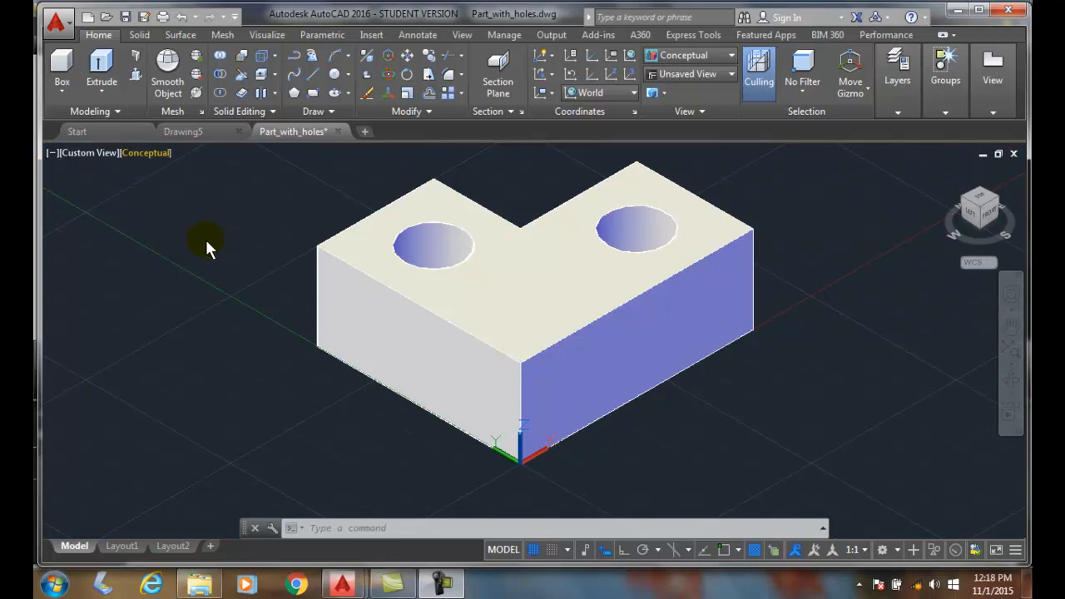
mouse_move(57, 153)
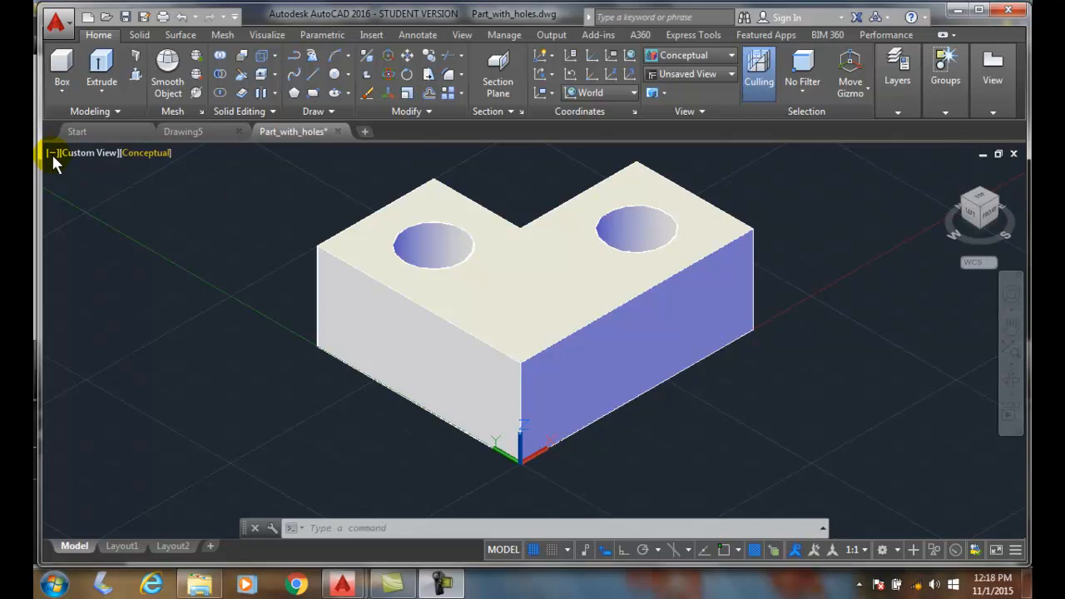
mouse_move(116, 170)
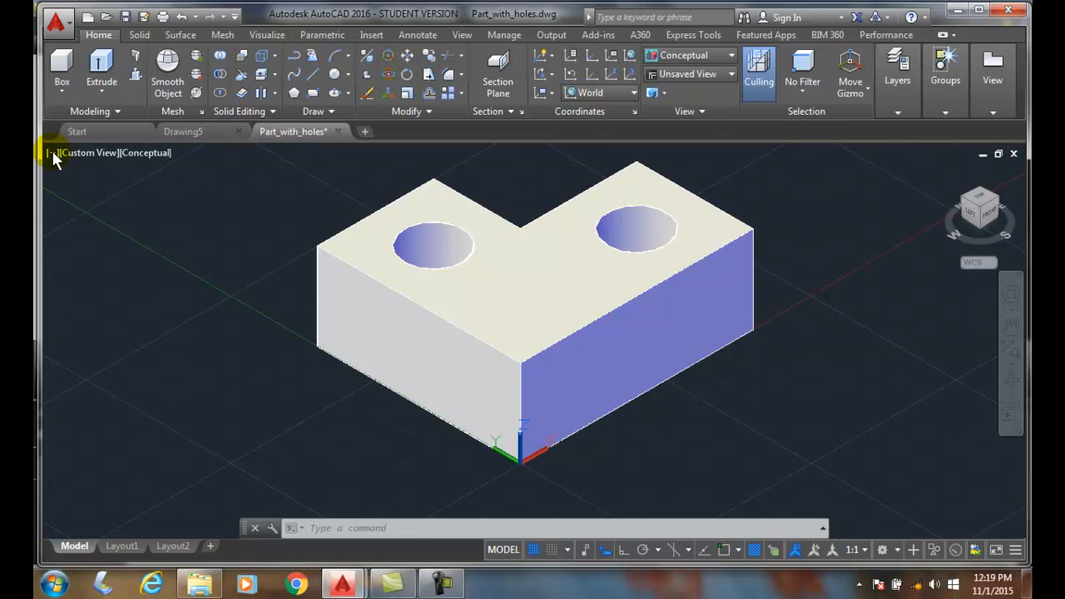
- Browse the viewport and preset-view menus without changing the view, then cancel the pending selection window
click(50, 154)
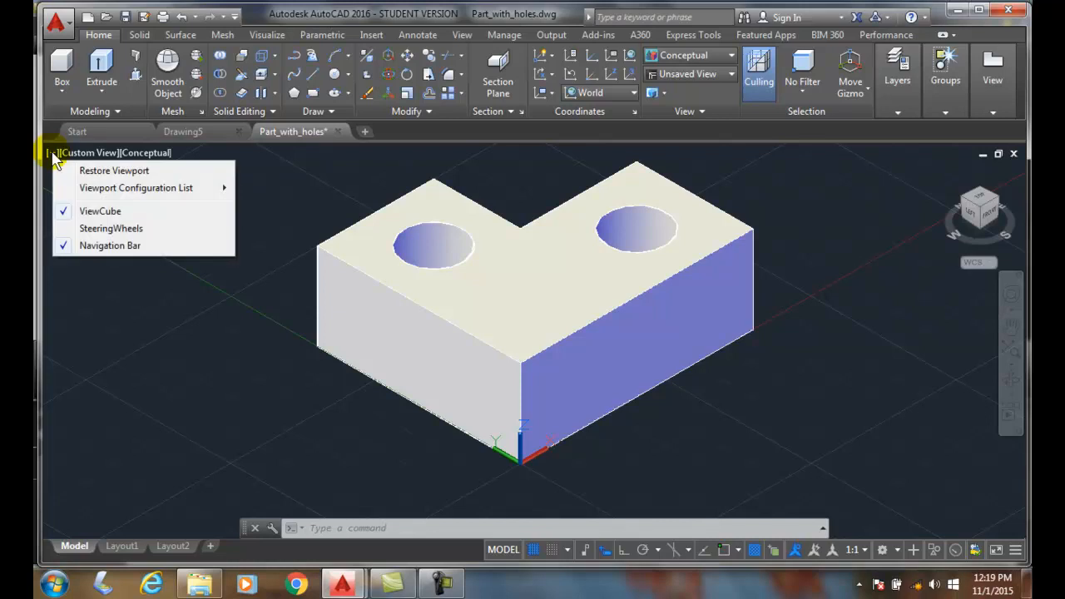
mouse_move(73, 175)
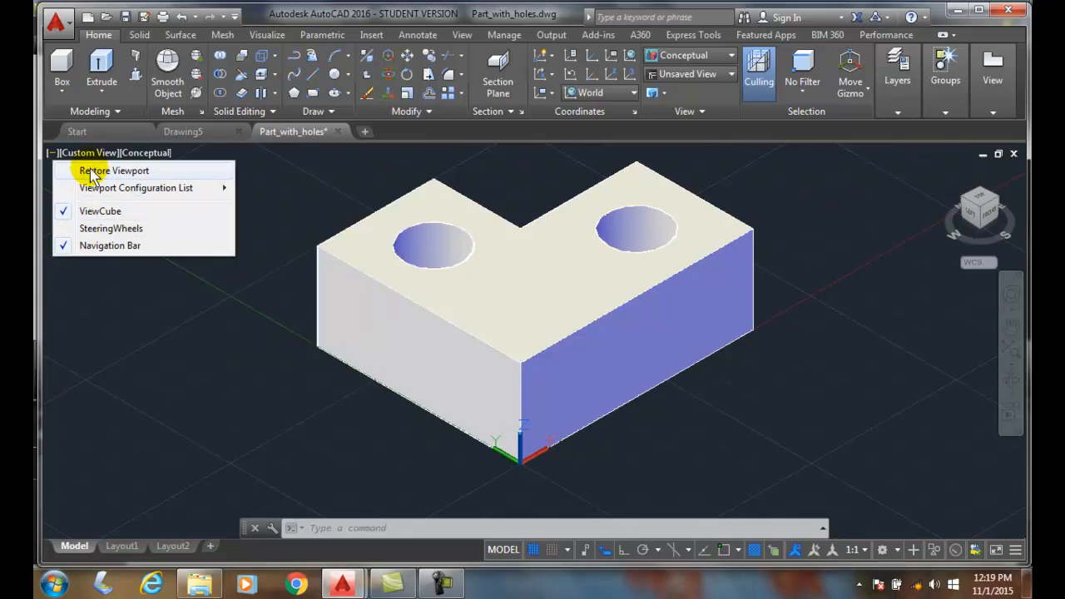
mouse_move(98, 323)
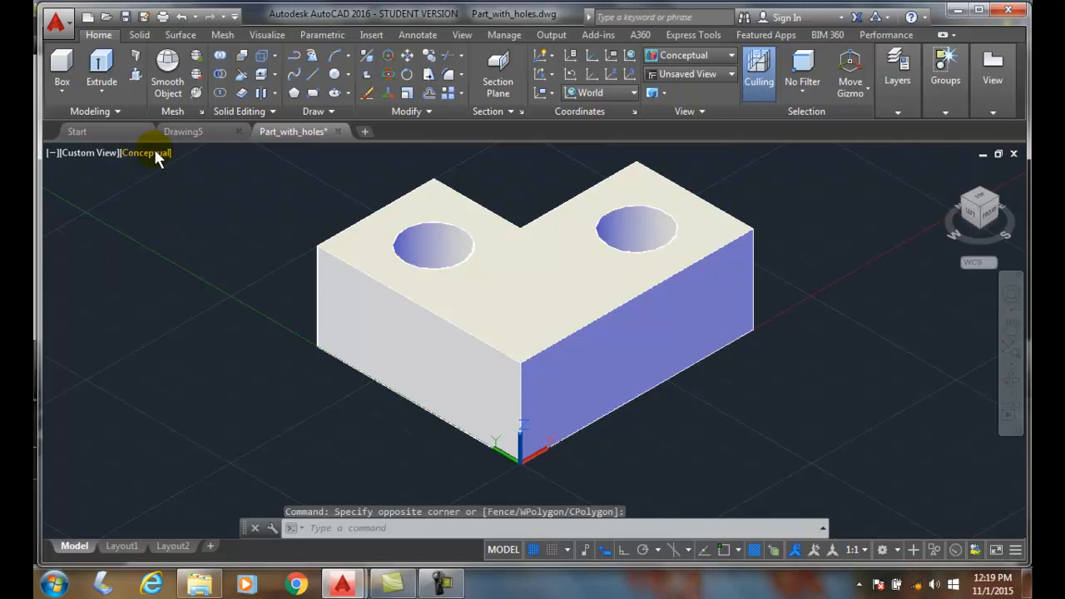
mouse_move(146, 154)
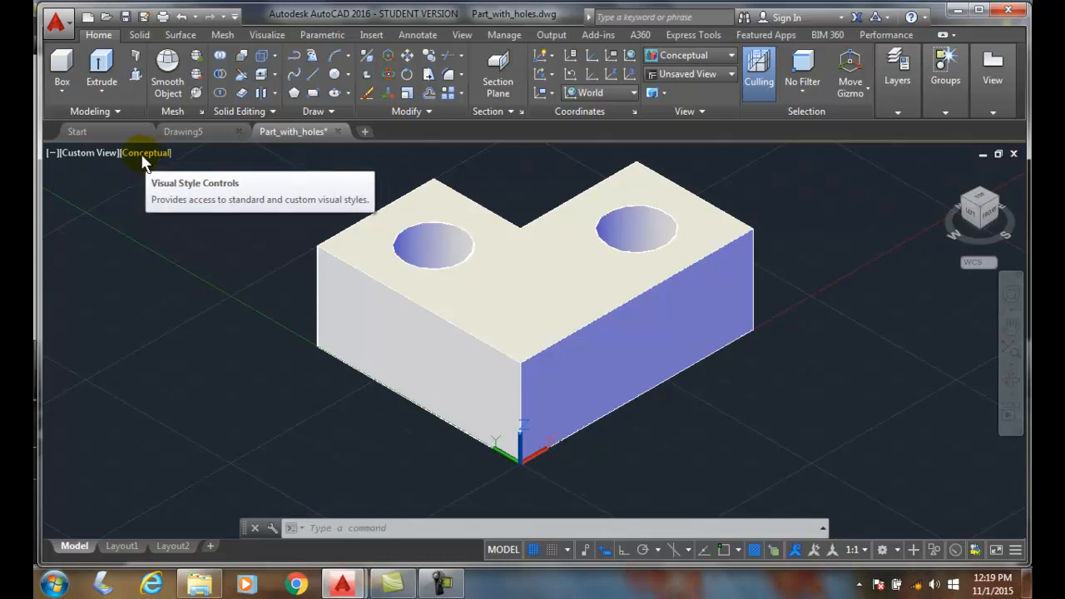
mouse_move(86, 154)
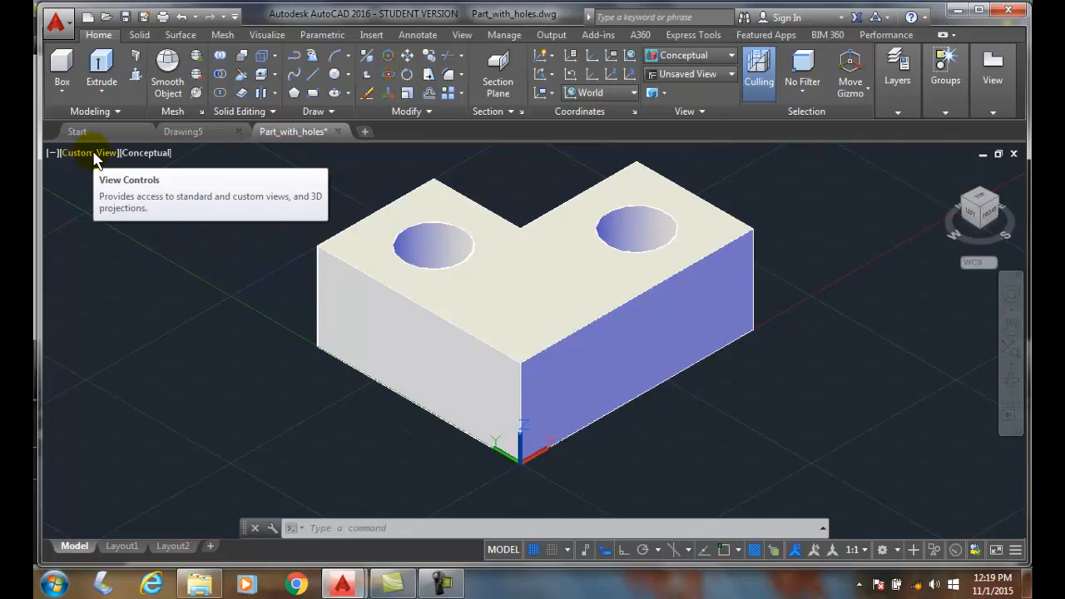
click(86, 153)
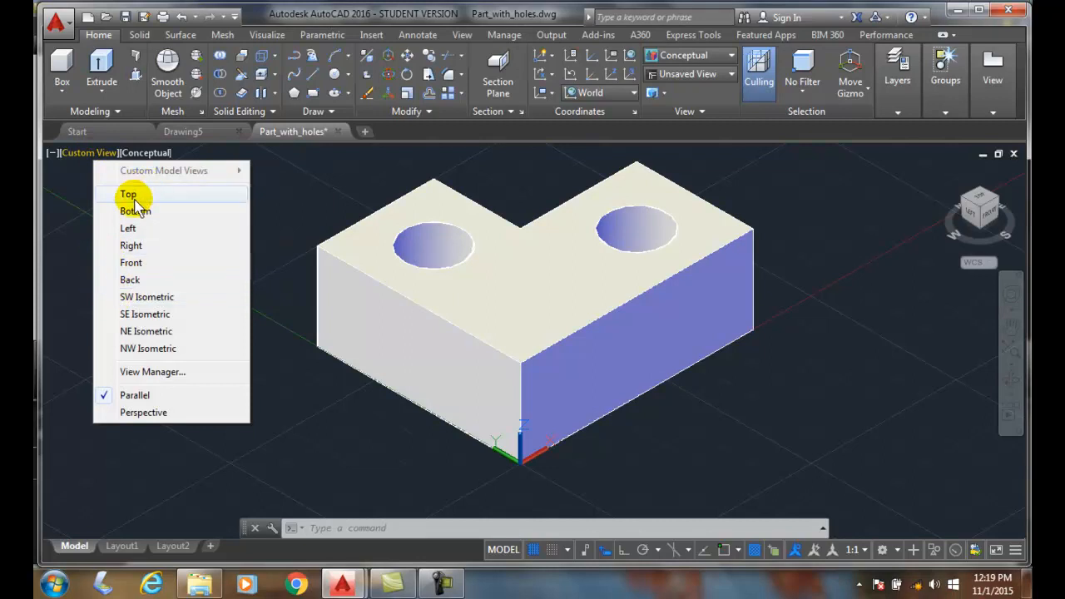
mouse_move(125, 203)
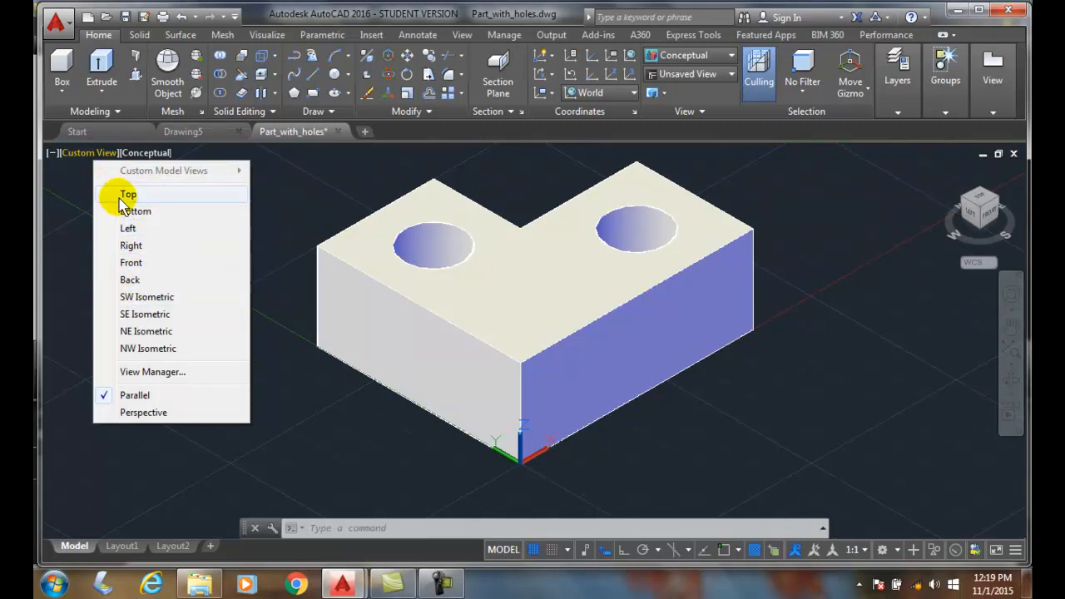
mouse_move(135, 210)
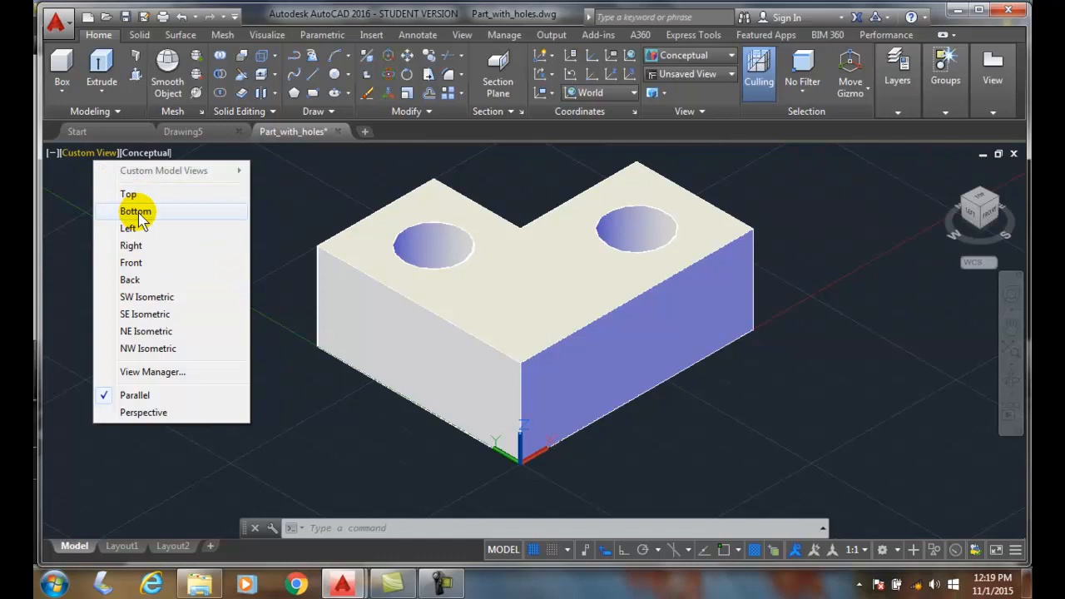
mouse_move(141, 266)
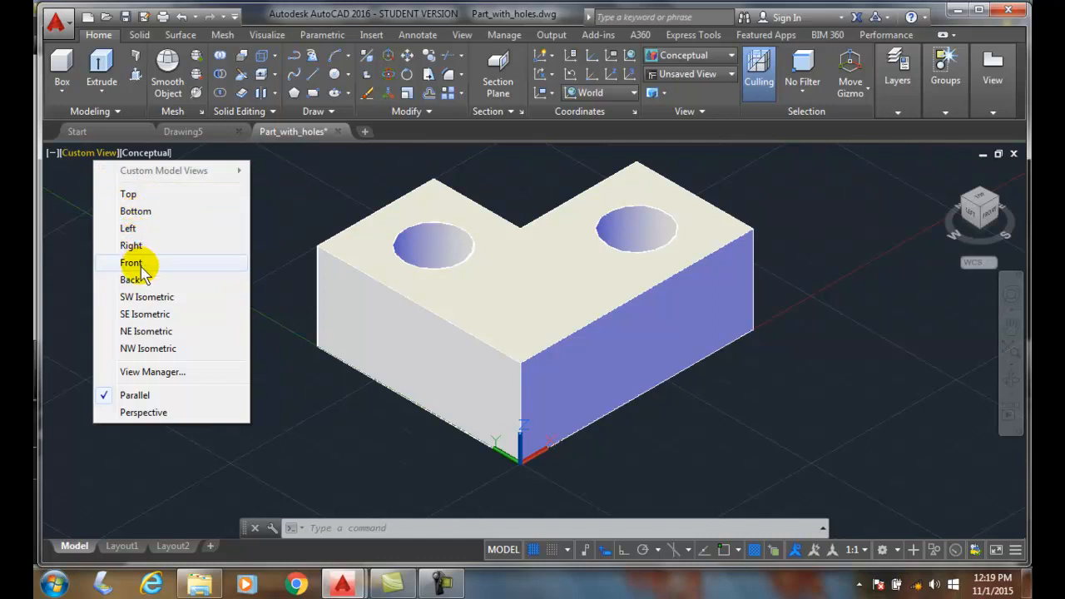
mouse_move(140, 348)
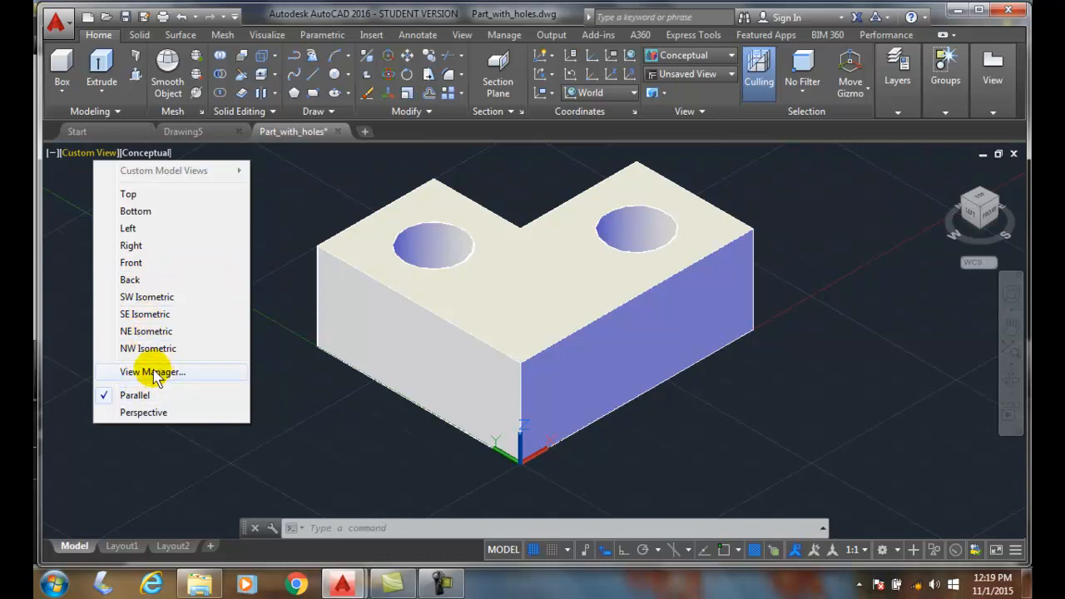
mouse_move(153, 395)
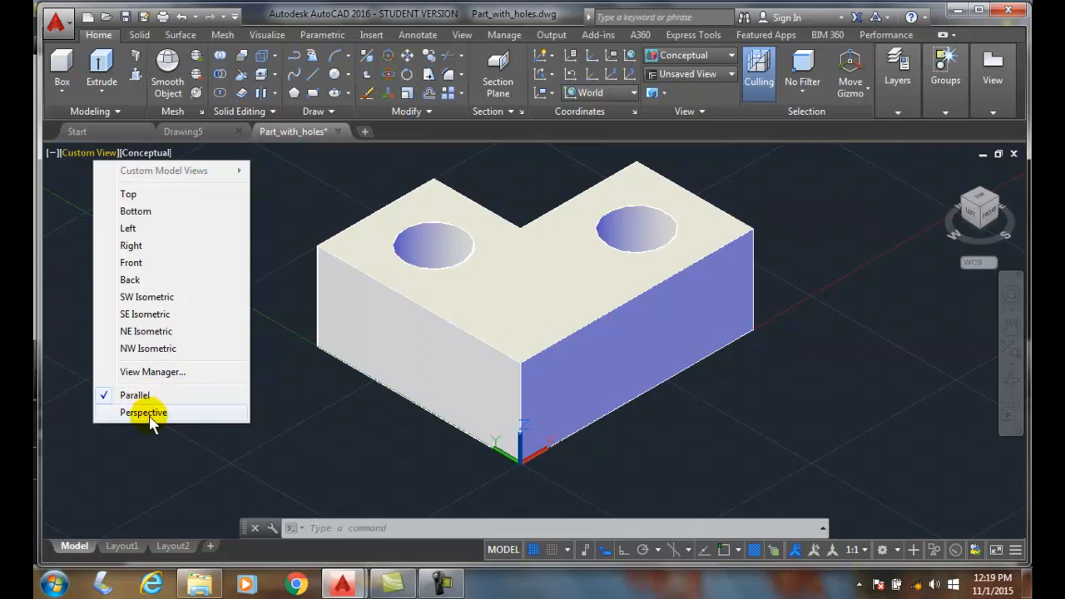
click(150, 413)
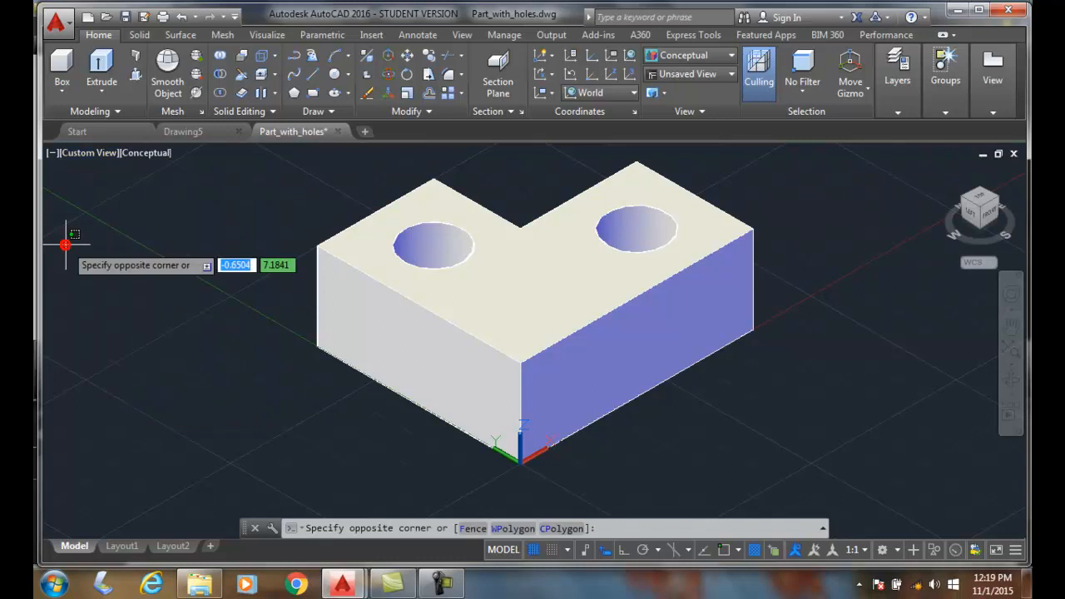
key(Escape)
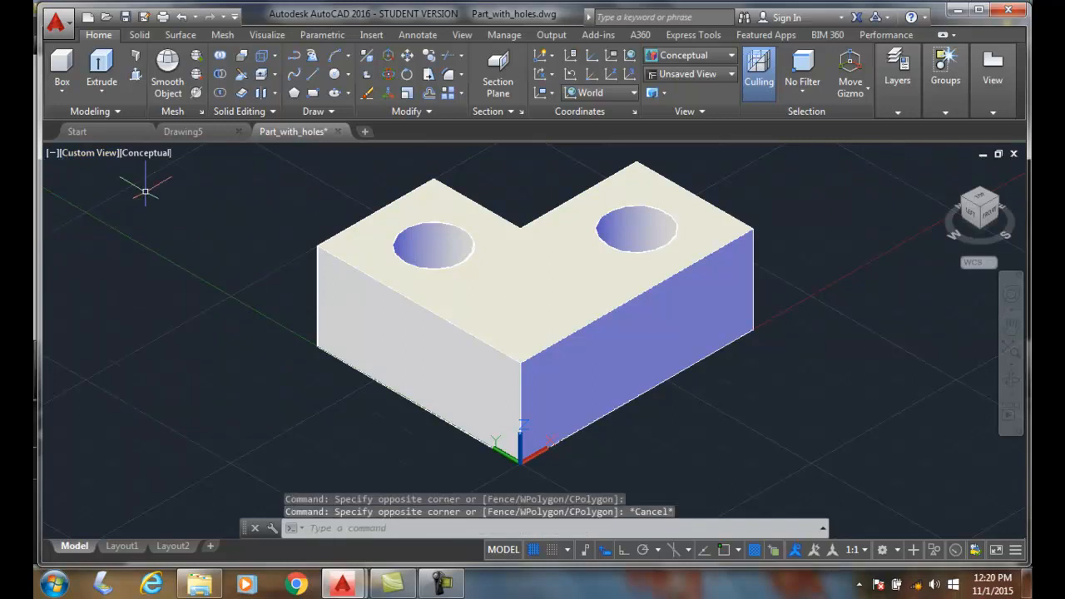
mouse_move(75, 158)
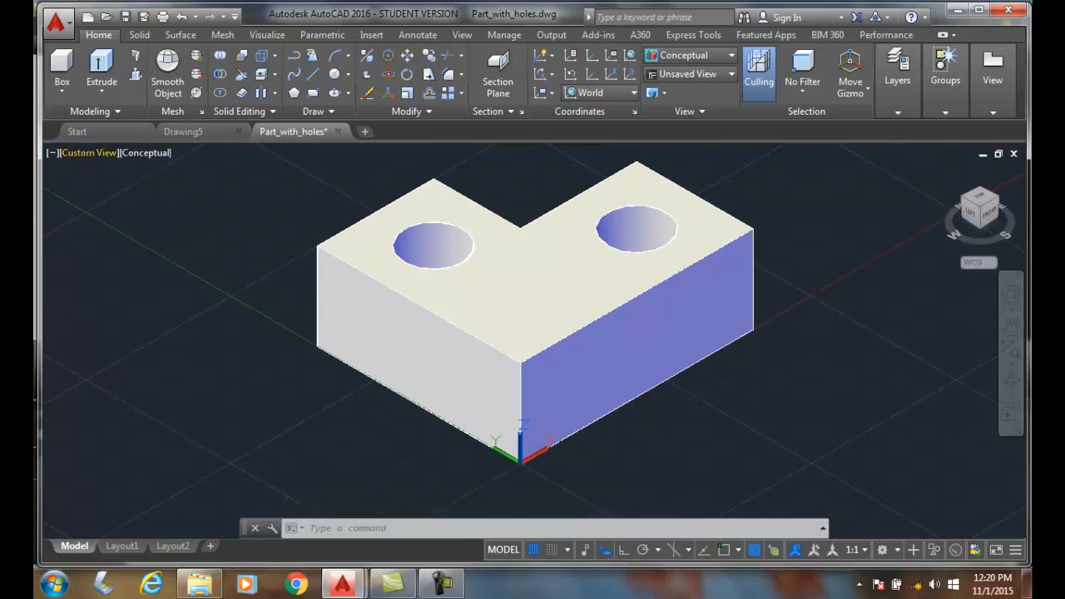
click(88, 153)
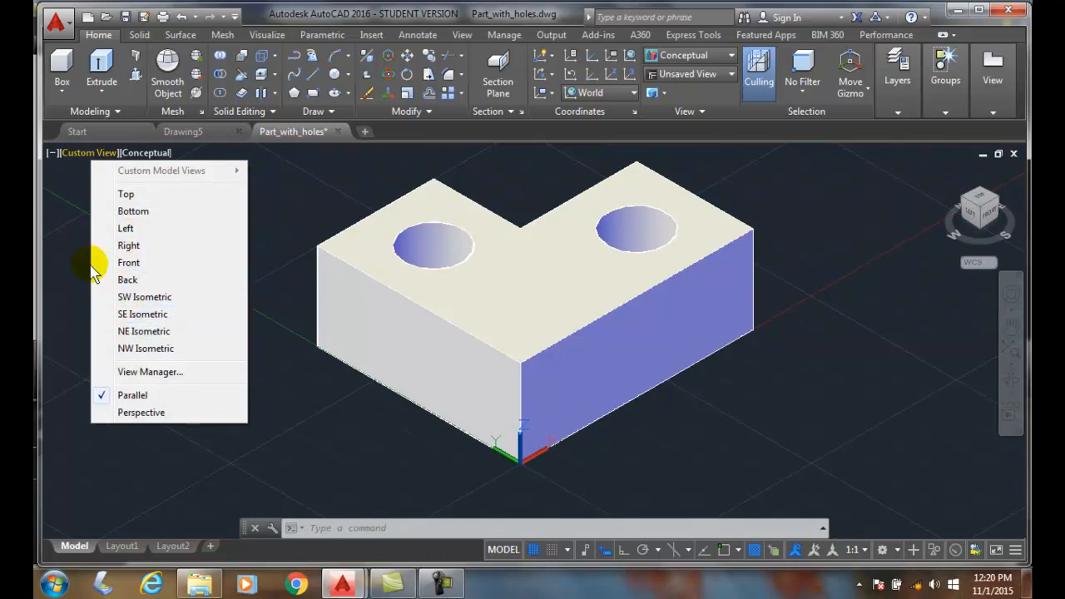
mouse_move(92, 276)
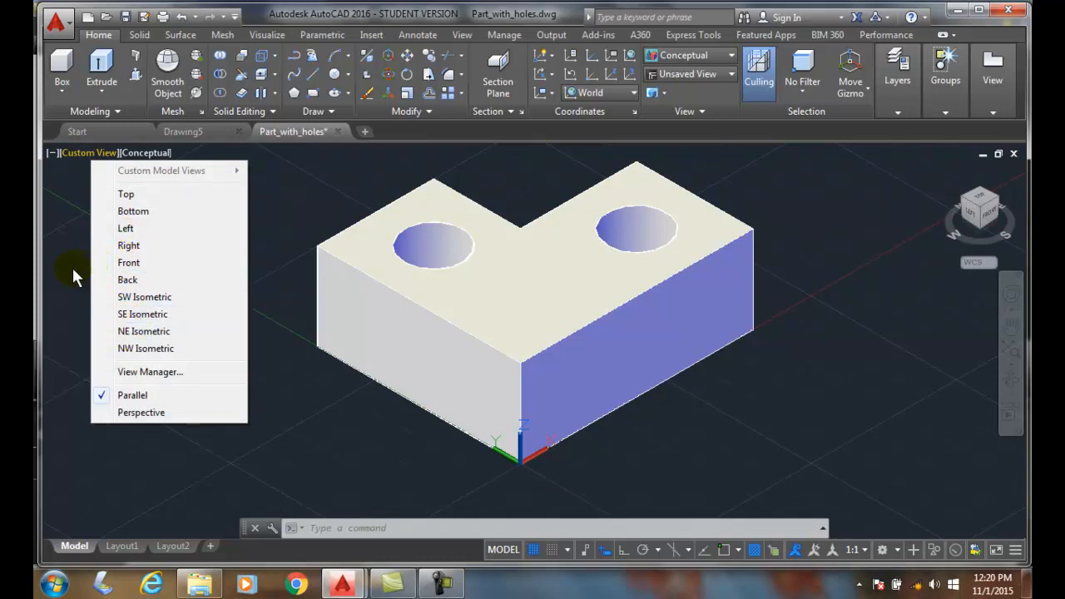
click(73, 268)
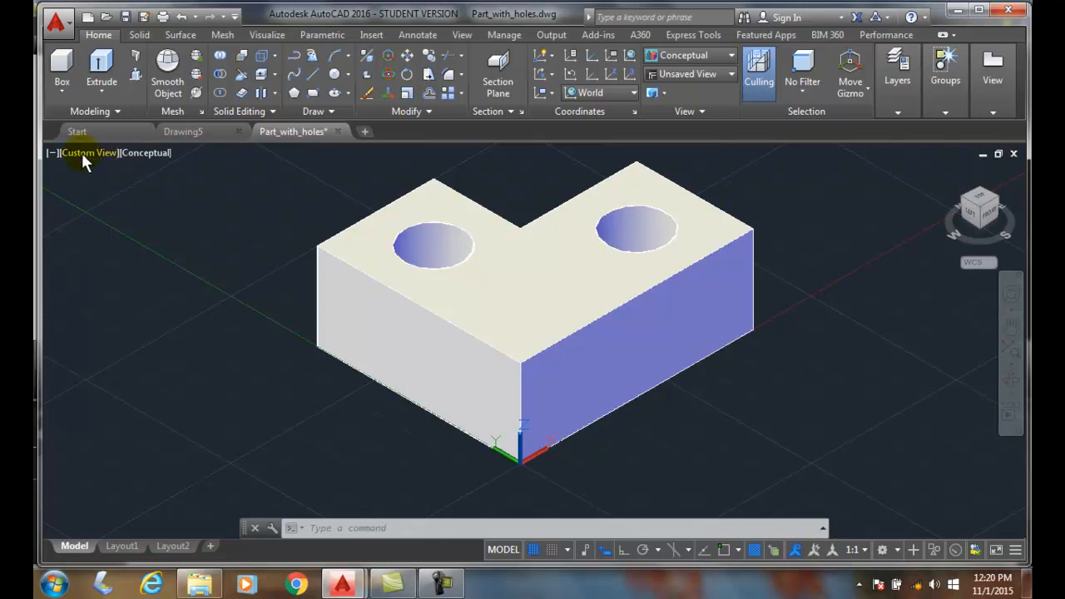
mouse_move(83, 153)
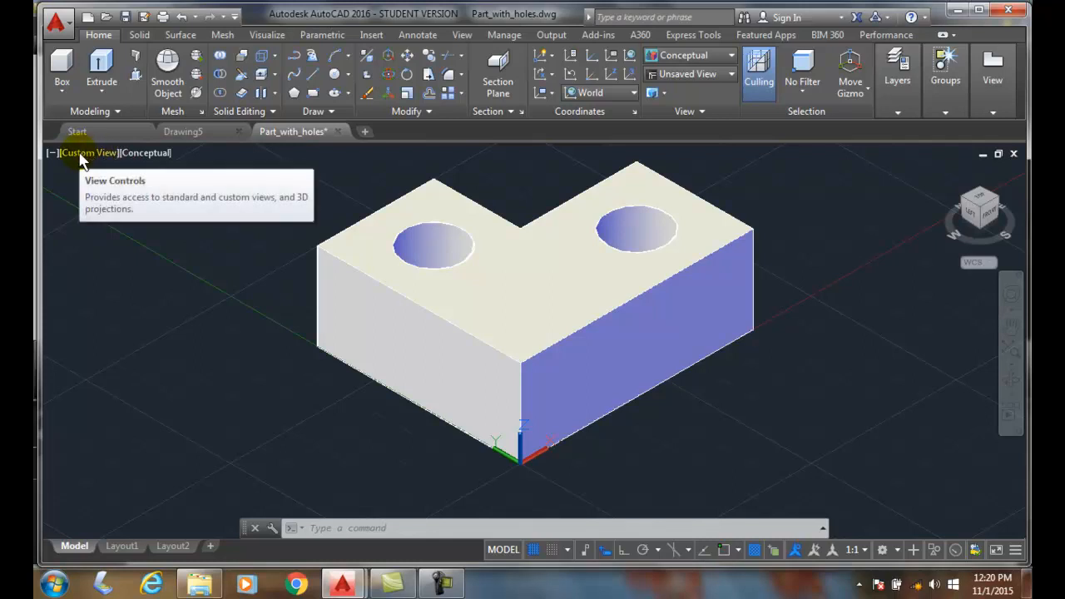